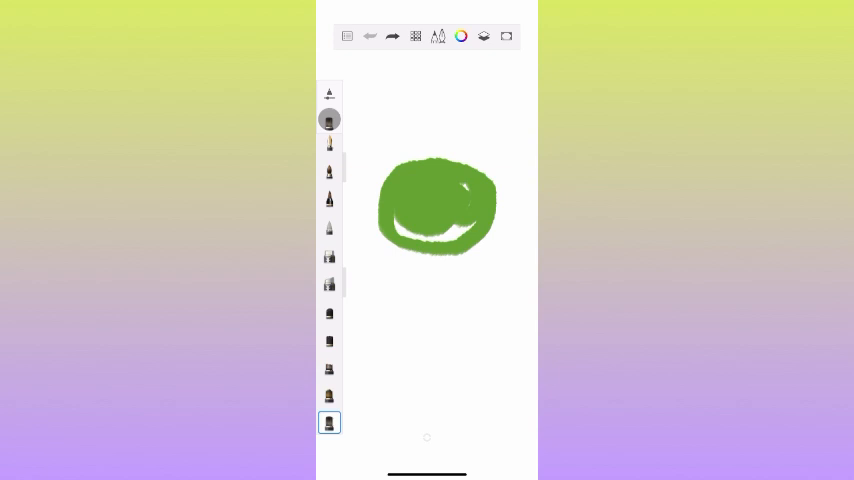
Outline the green cat's body, ears and legs, fill the pot black, and choose yellow.
click(370, 36)
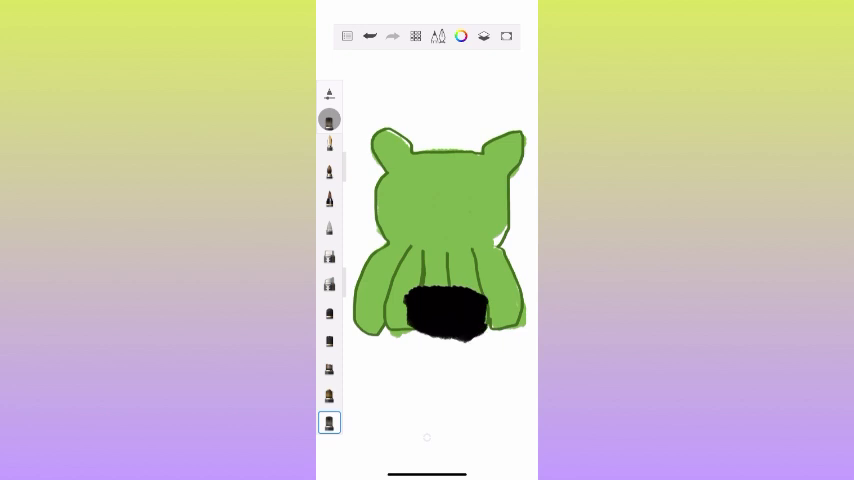
click(461, 36)
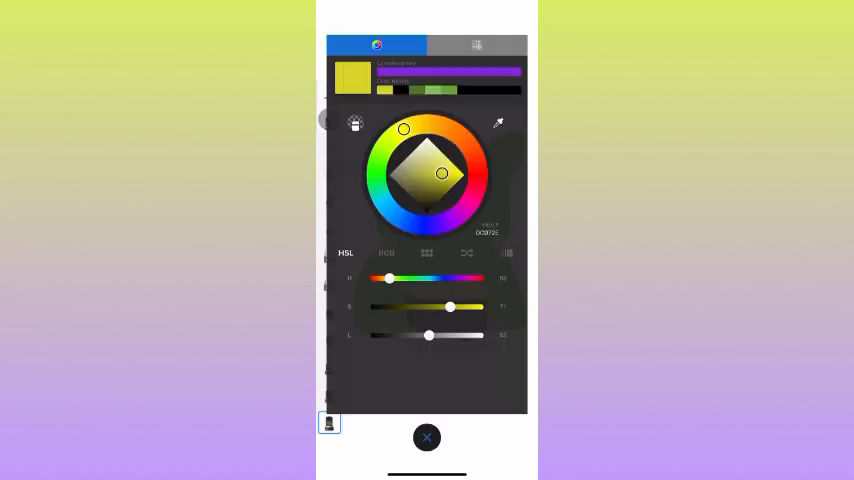
Add pot gold, lashed eyes, pink ear bands, yellow nose, smile and paws; undo the stray green stroke.
click(426, 438)
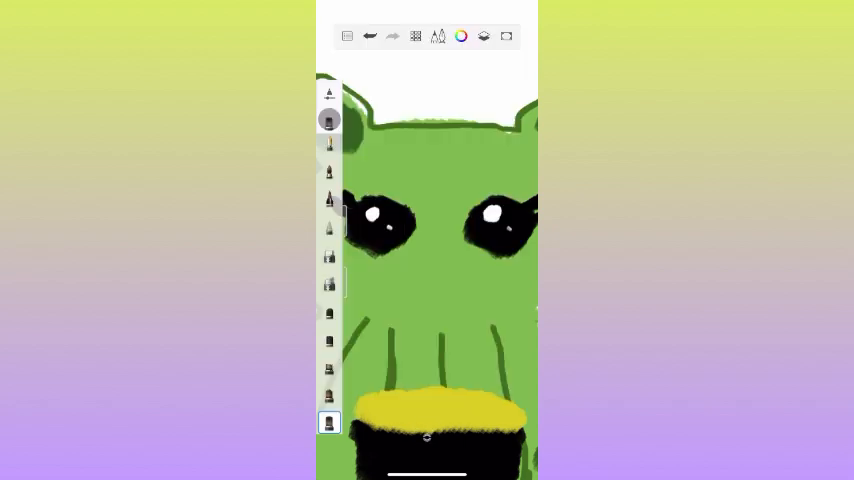
click(460, 36)
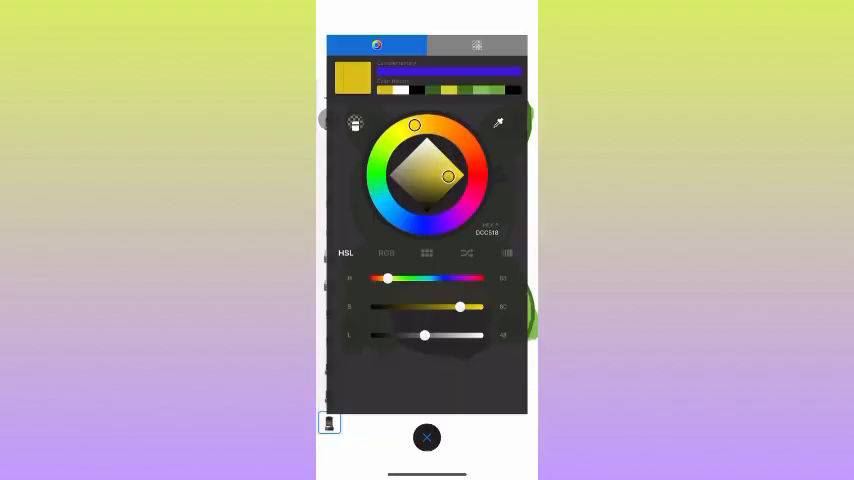
click(426, 438)
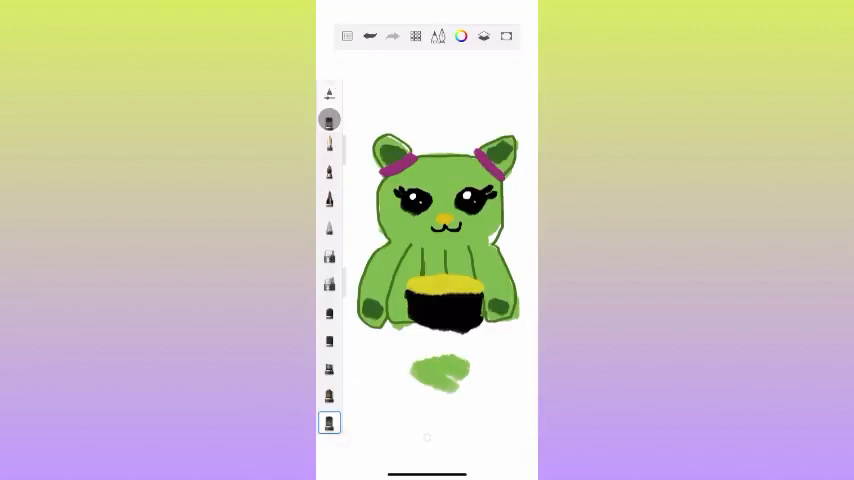
click(370, 36)
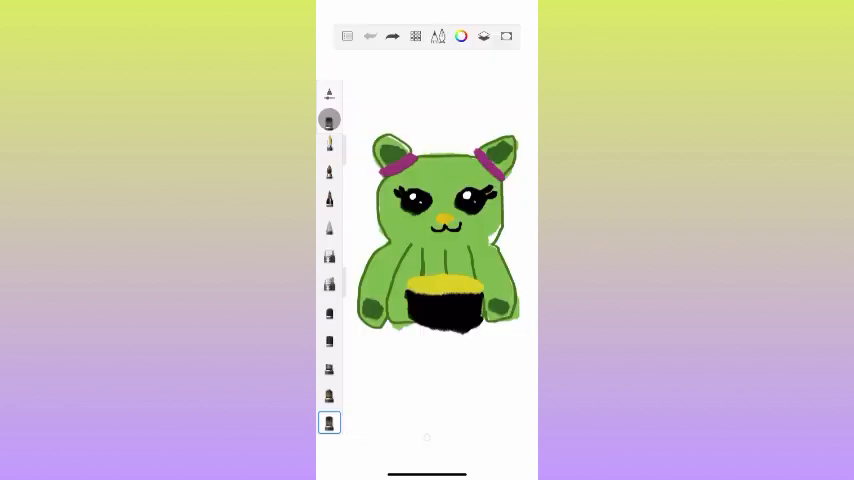
Erase the body and paint pink pajamas with magenta buttons and cuffs, plus a brown teddy.
click(328, 119)
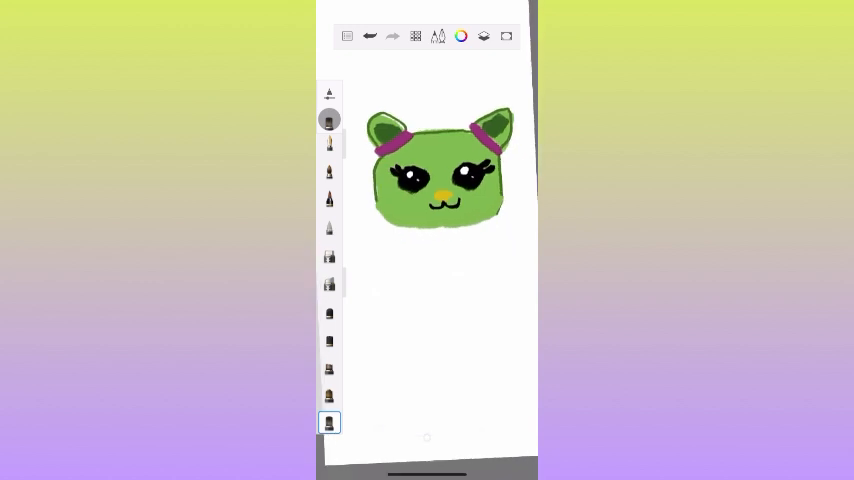
click(461, 36)
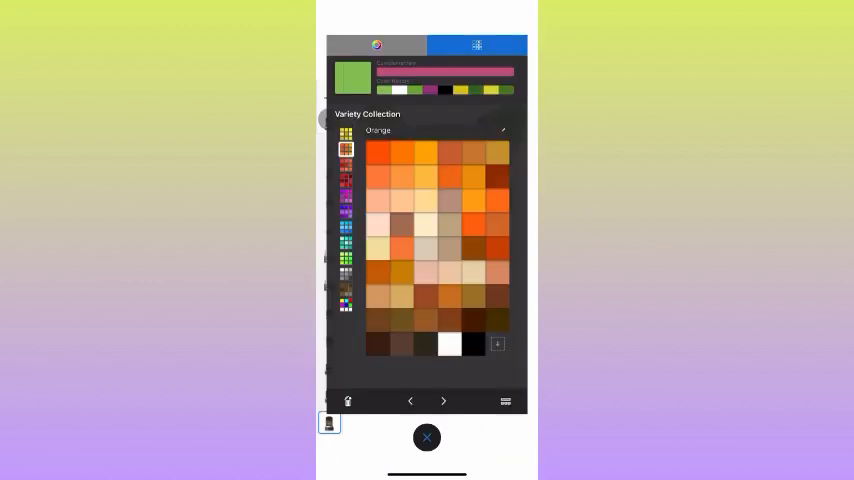
click(426, 438)
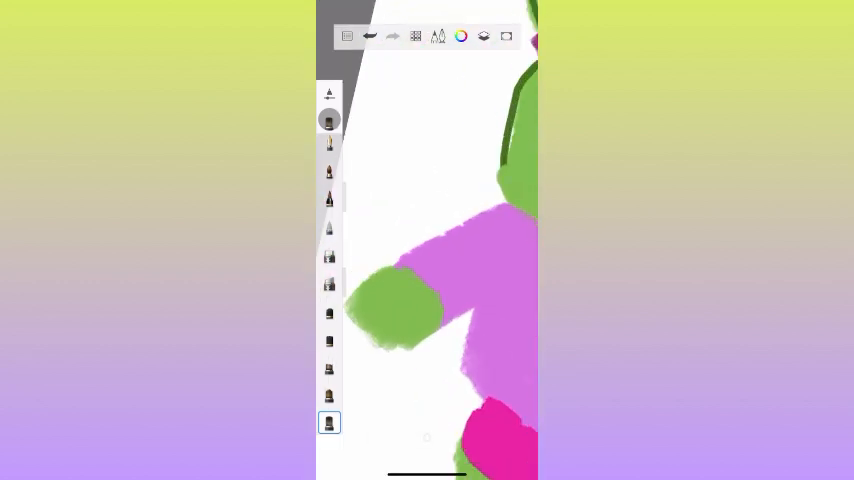
click(461, 37)
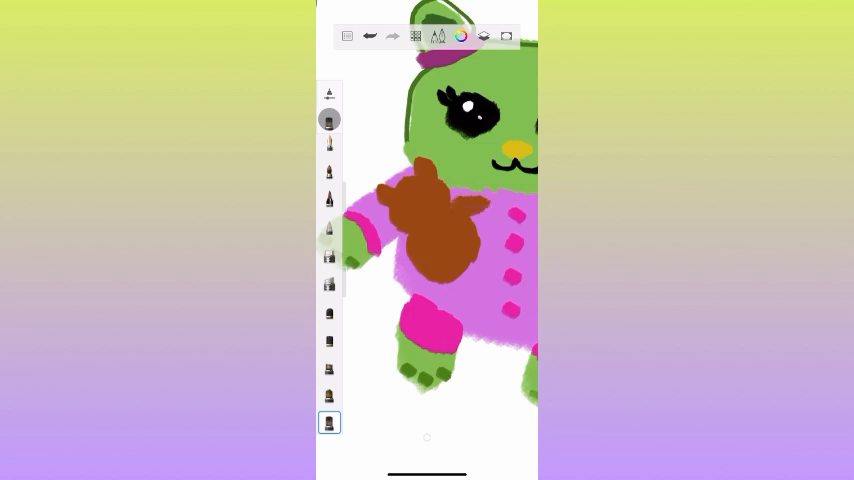
click(460, 36)
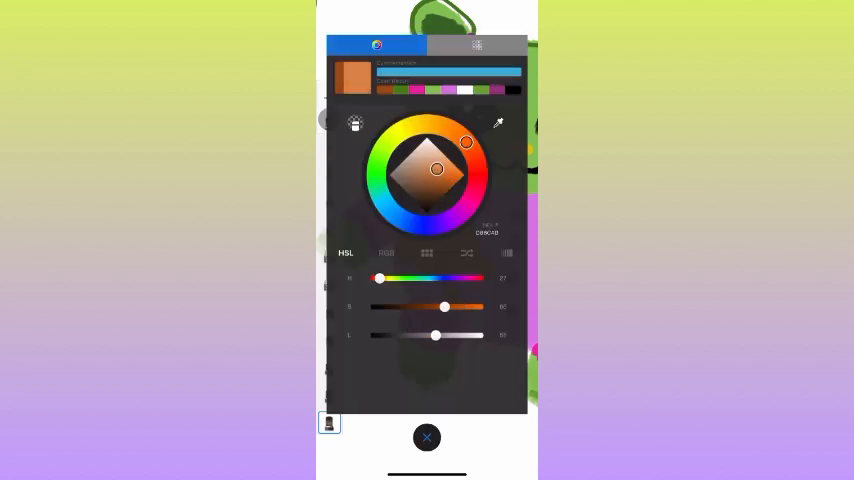
Give the teddy black eyes, a white muzzle and tan paws, then erase below the head.
click(426, 438)
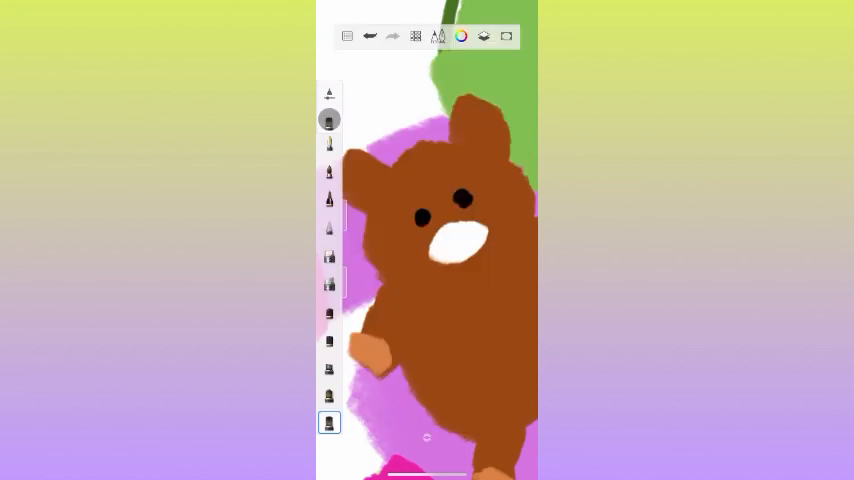
click(461, 36)
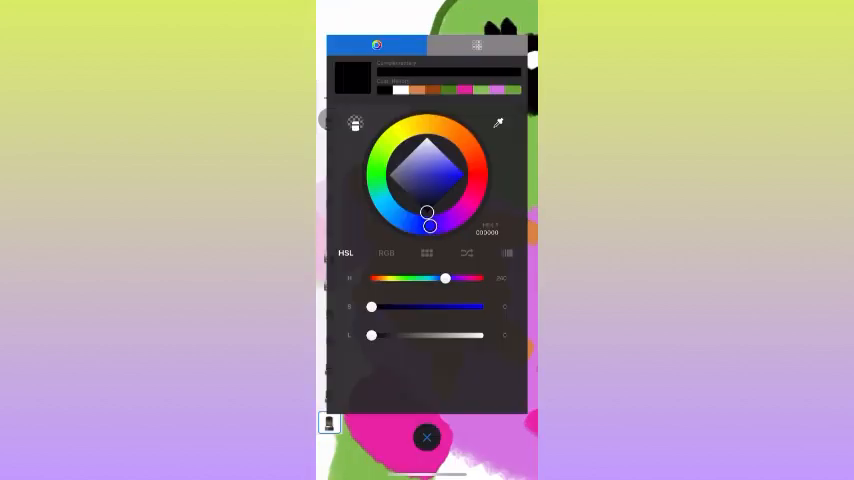
click(427, 438)
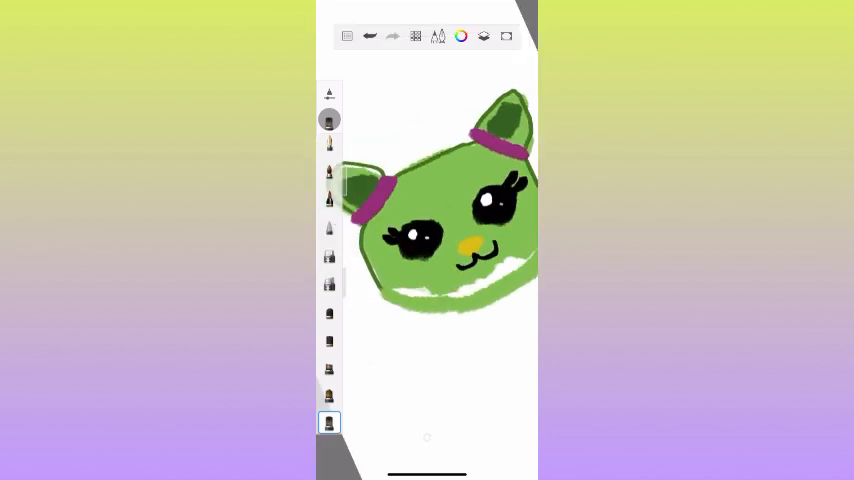
Paint a muted lilac spacesuit, glass helmet outline, orange planet badge and magenta zipper.
click(460, 36)
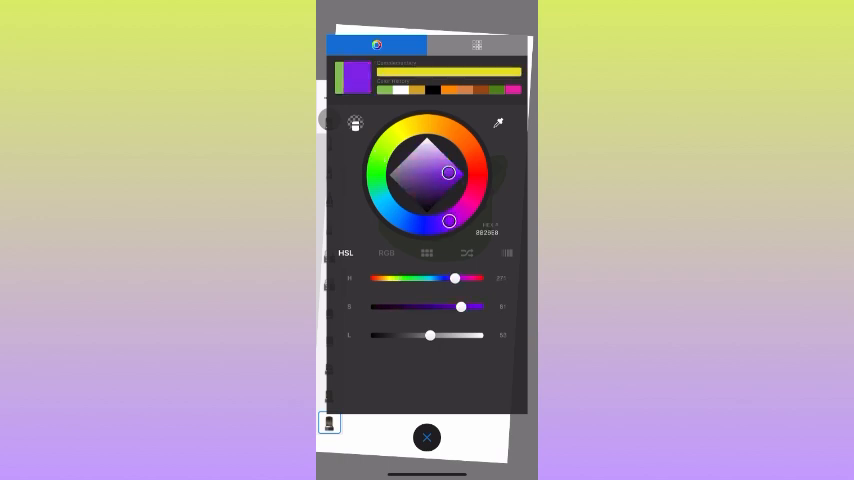
drag(449, 173, 413, 190)
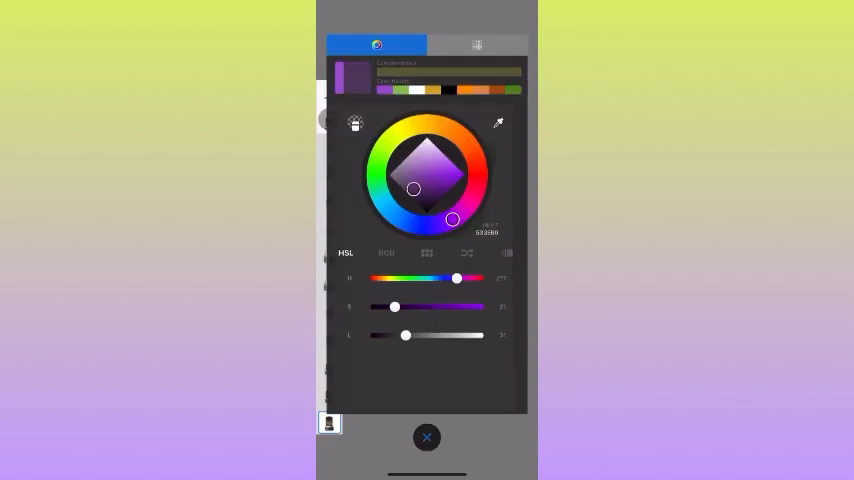
click(426, 437)
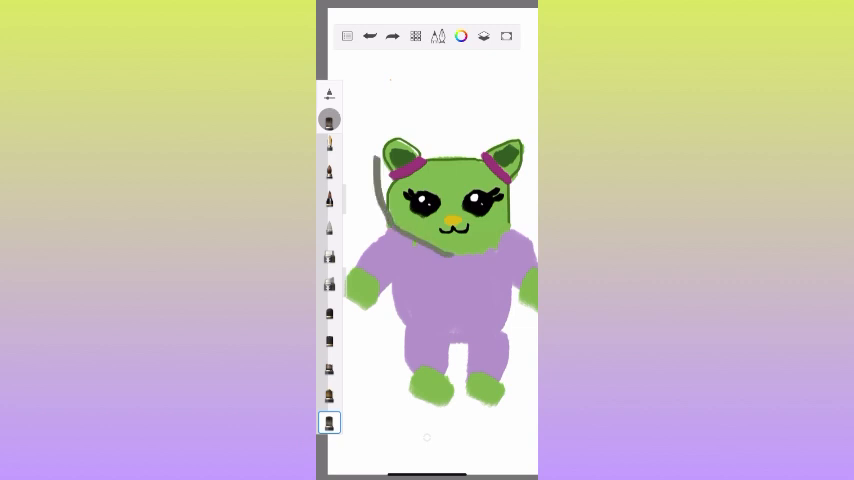
click(329, 119)
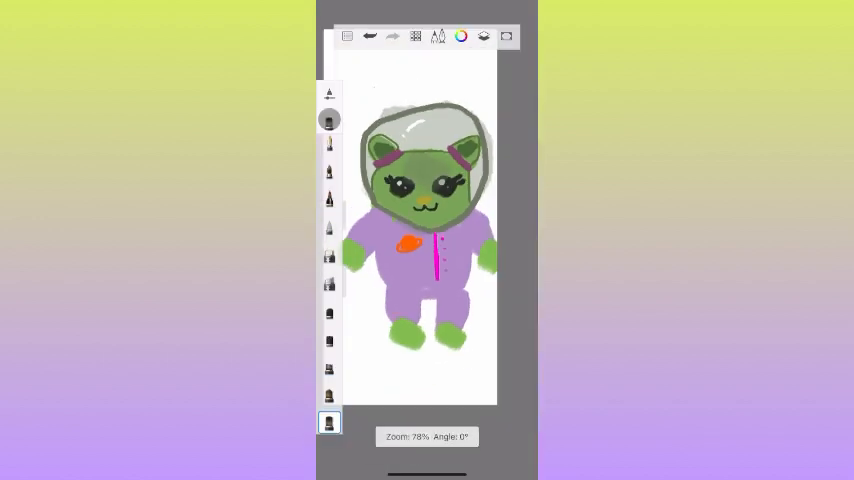
click(460, 36)
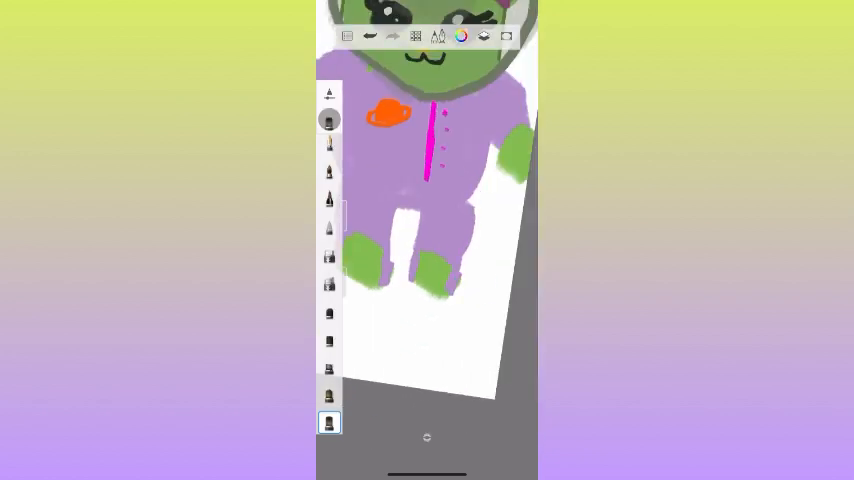
Fill the canvas lime green and paint a white stroke down its left side.
click(460, 37)
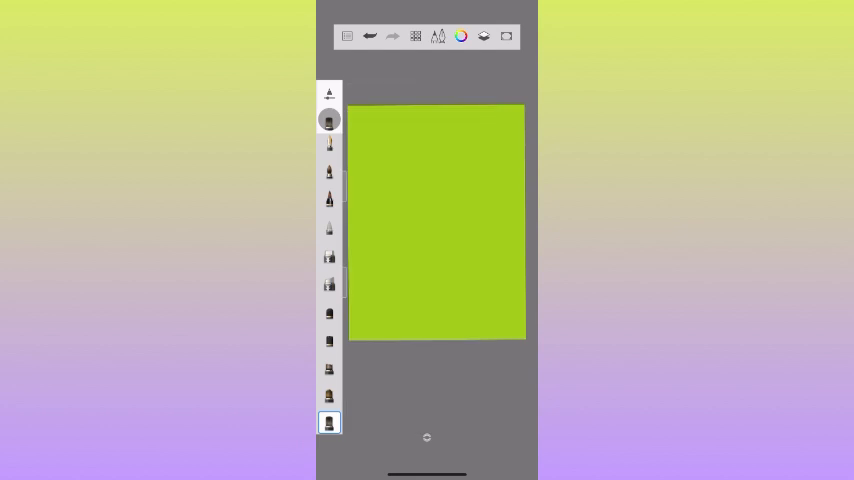
drag(378, 90, 385, 280)
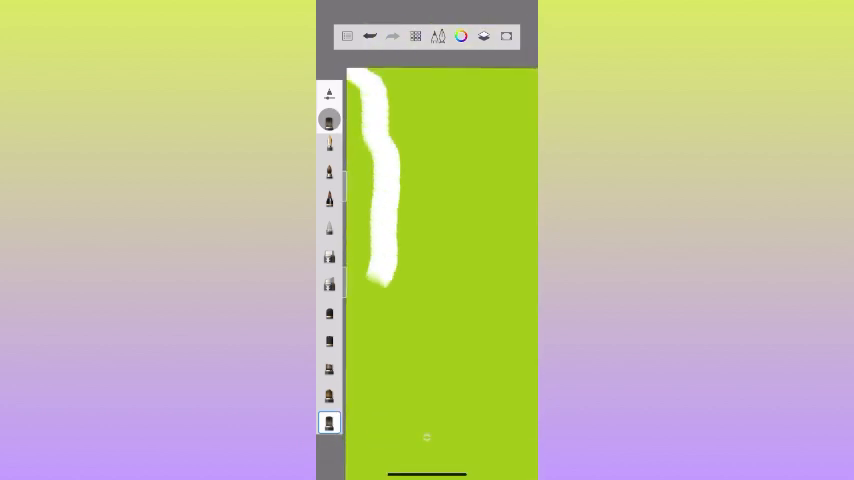